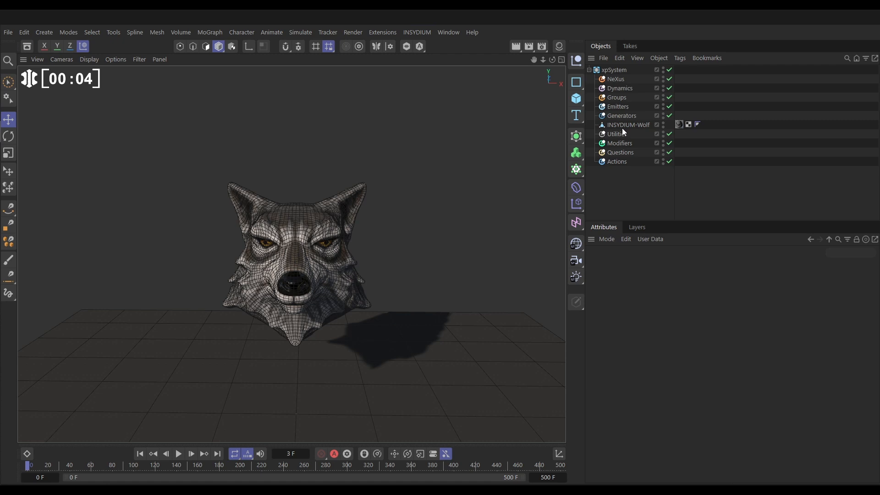
Create an X-Particles emitter in the Emitters folder with Emitter Shape set to Object
left_click(616, 107)
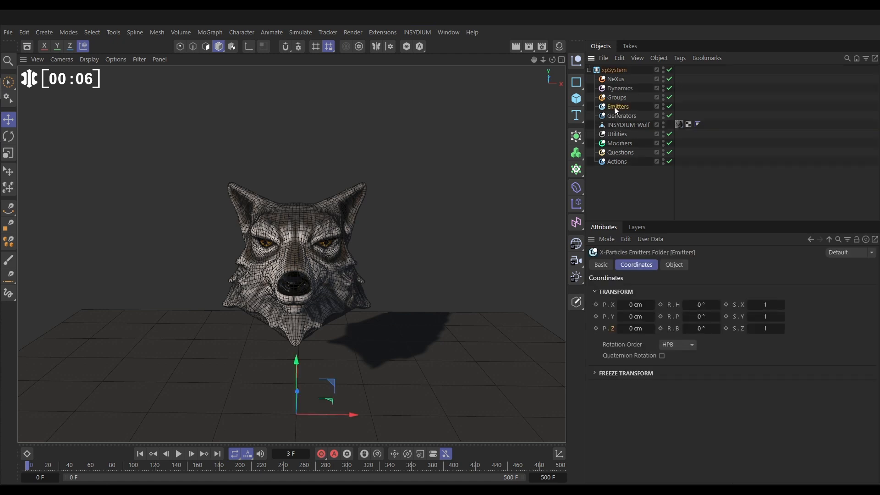
left_click(673, 264)
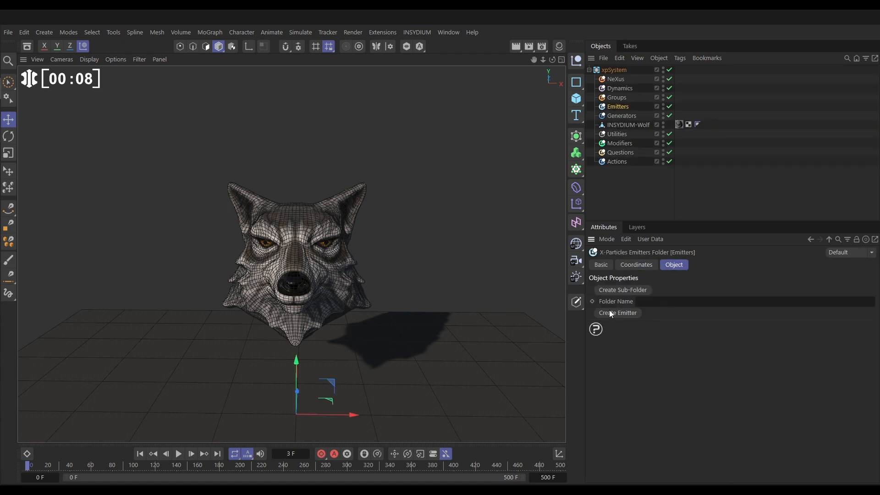
left_click(617, 313)
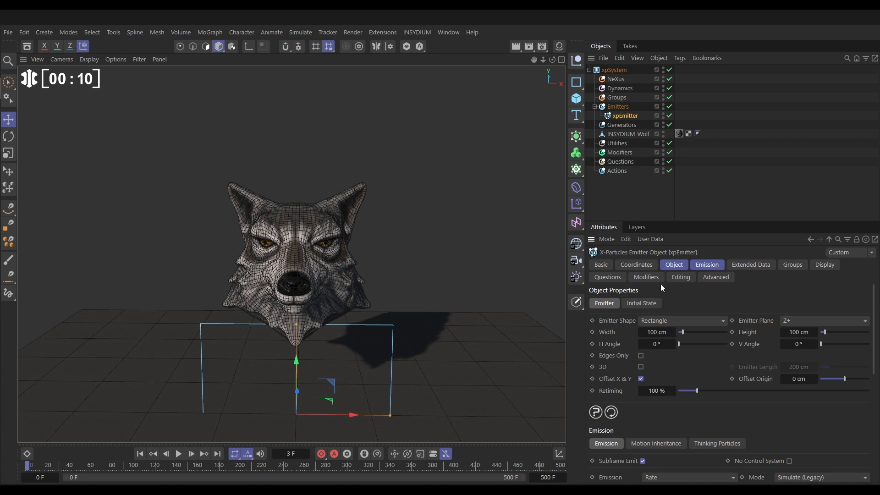
left_click(674, 264)
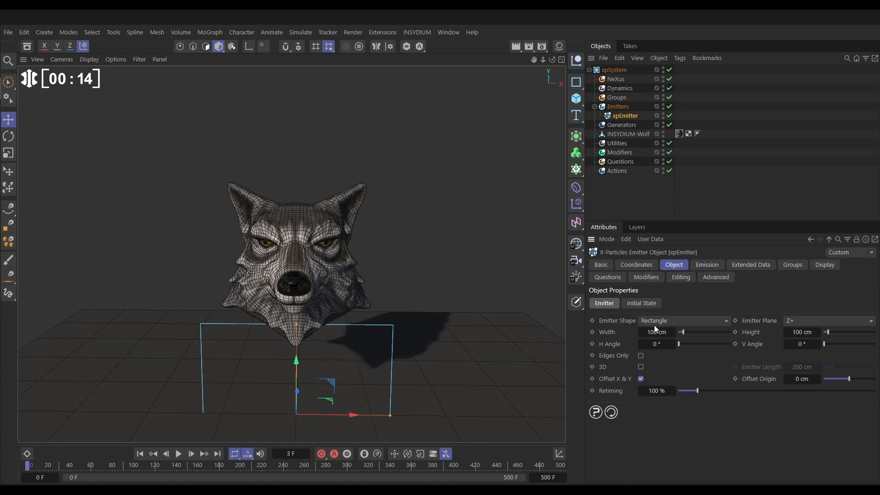
left_click(683, 321)
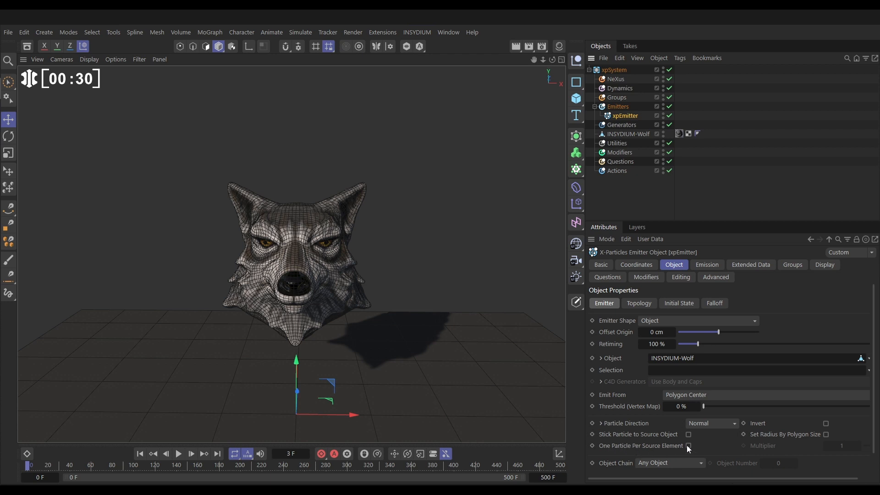
Emit one particle per polygon as a single Shot with speed 0 cm
left_click(689, 446)
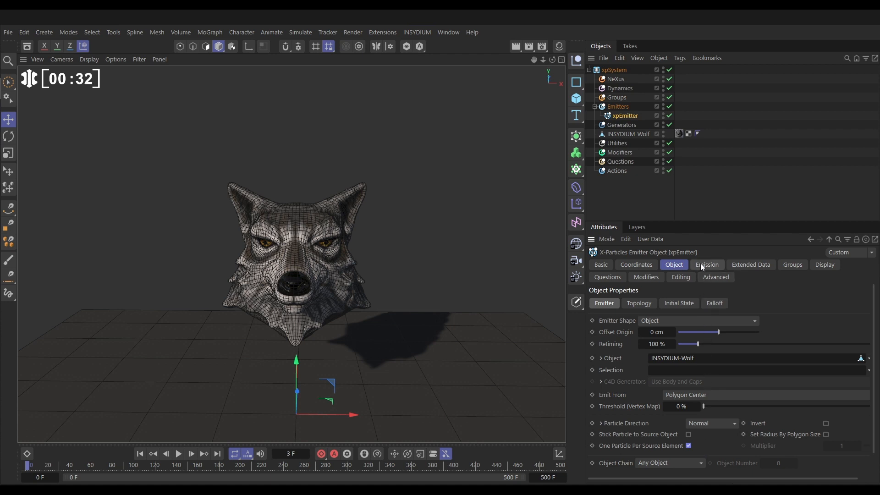
left_click(706, 264)
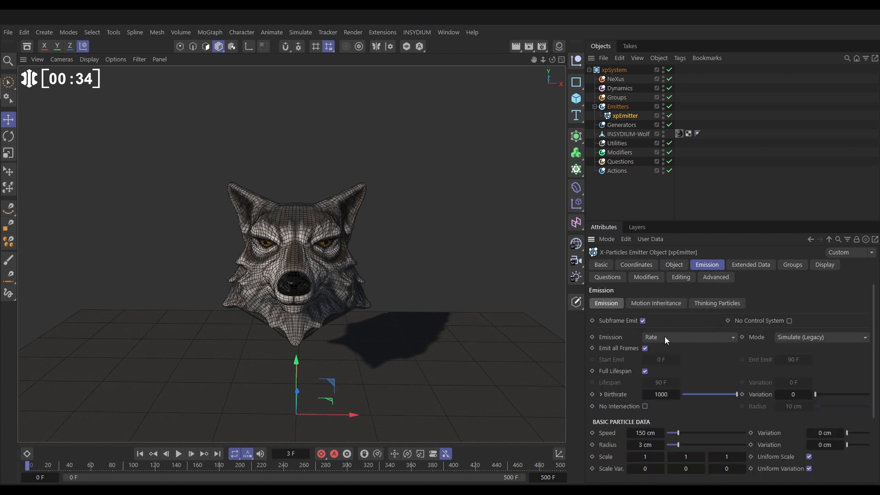
left_click(687, 336)
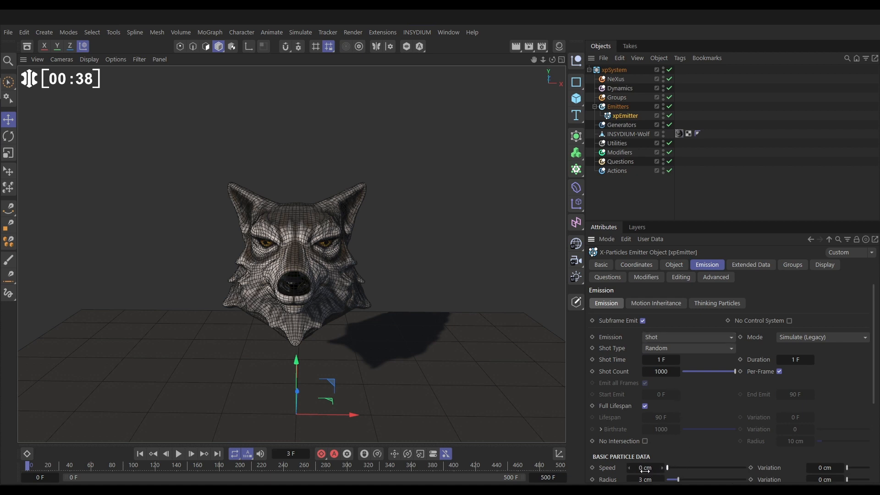
left_click(190, 454)
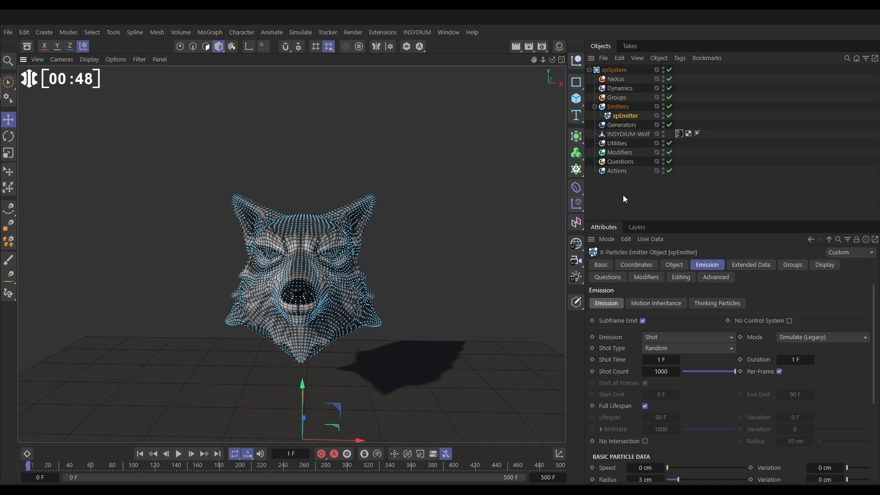
mouse_move(624, 132)
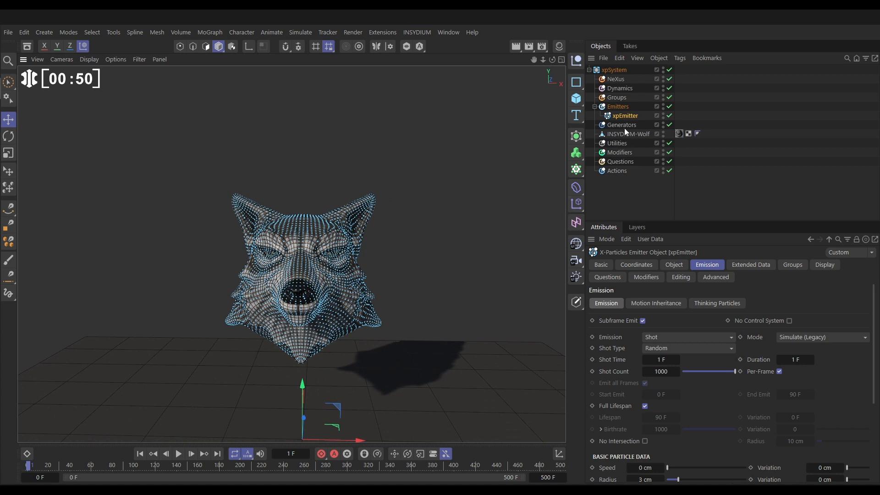
Add an xpFragmenter under Generators and place the INSYDIUM-Wolf mesh beneath it
left_click(622, 125)
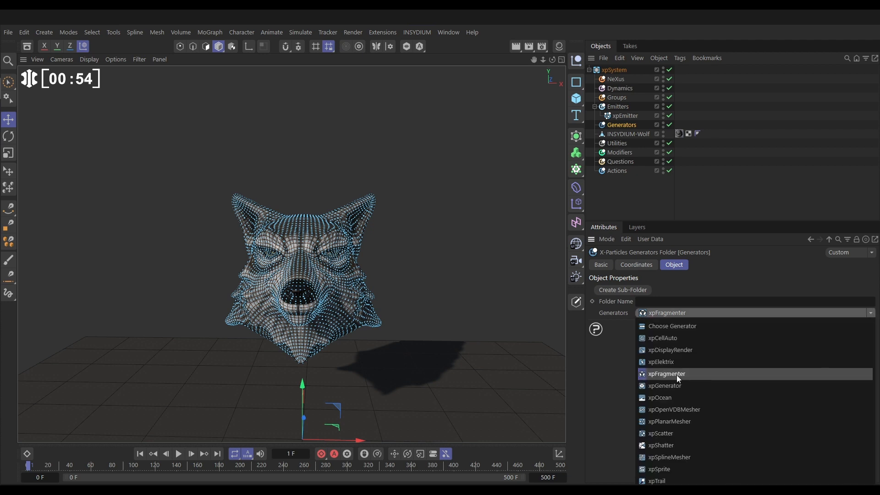
left_click(667, 374)
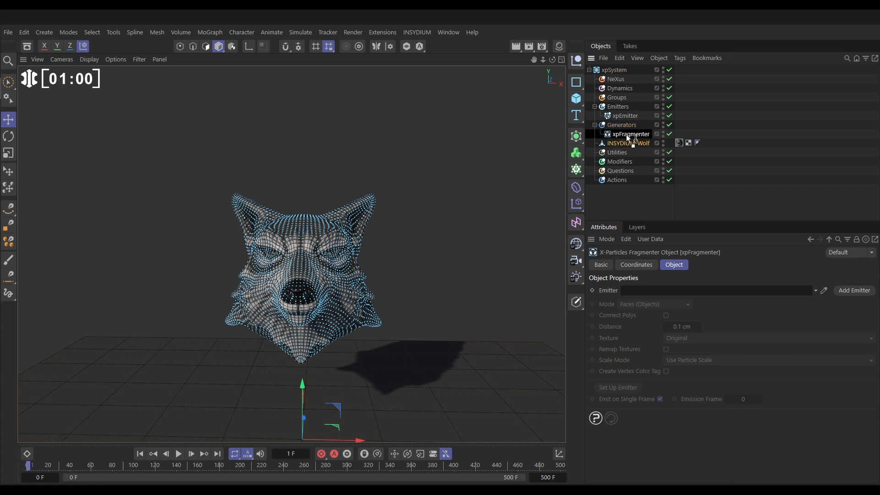
left_click(637, 143)
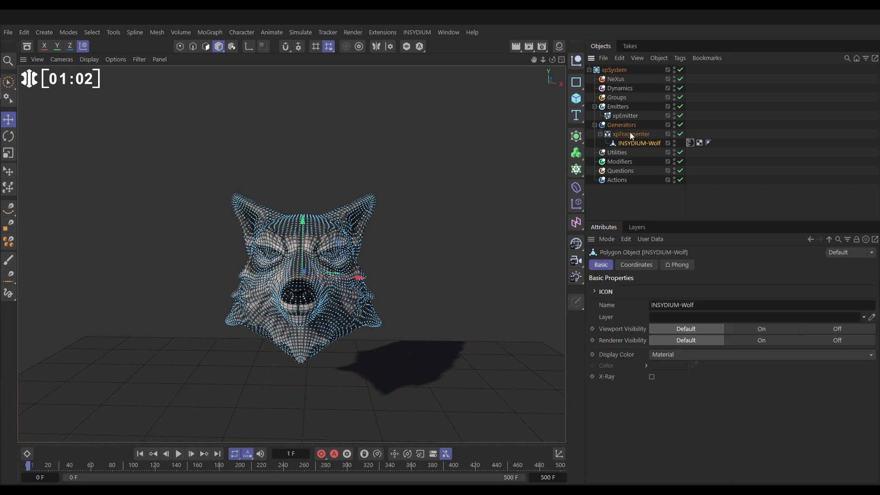
left_click(631, 133)
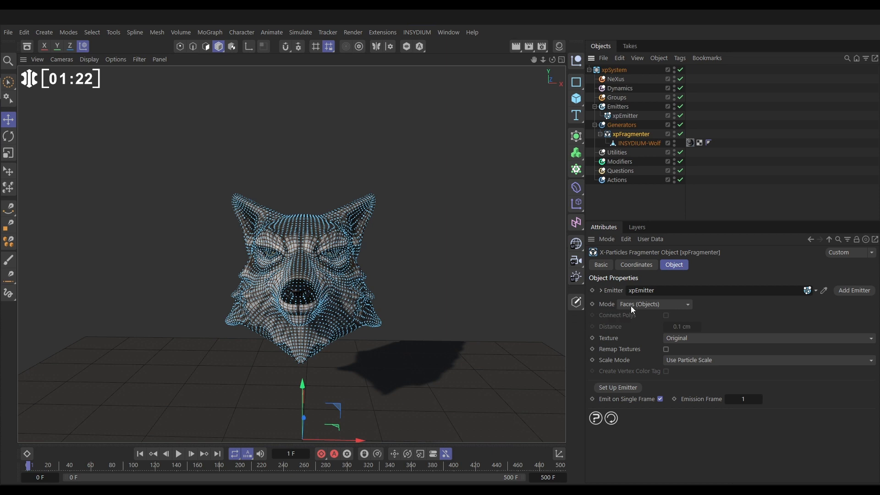
Set the fragmenter Mode to Faces (Polys) so the mesh splits into individual polygons
left_click(653, 304)
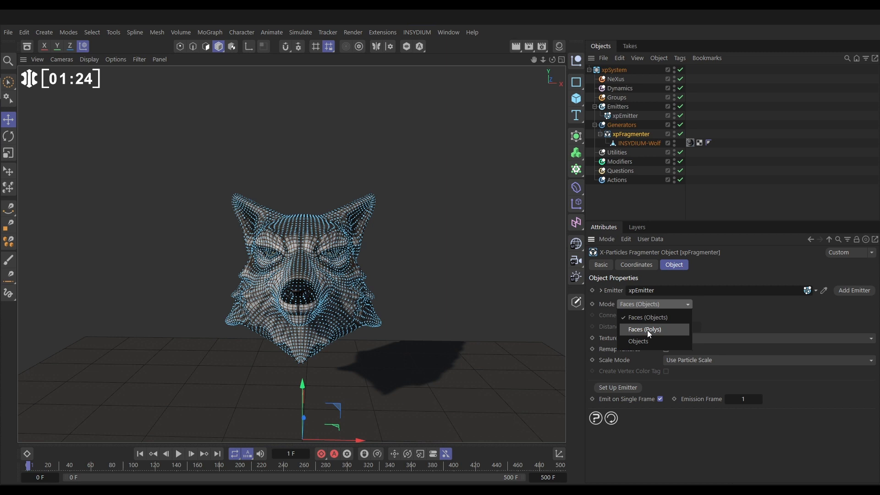
left_click(645, 329)
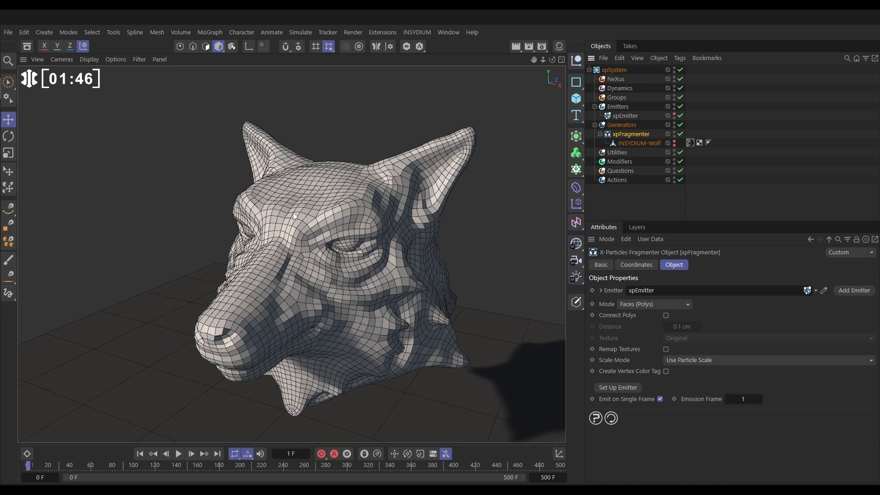
mouse_move(636, 168)
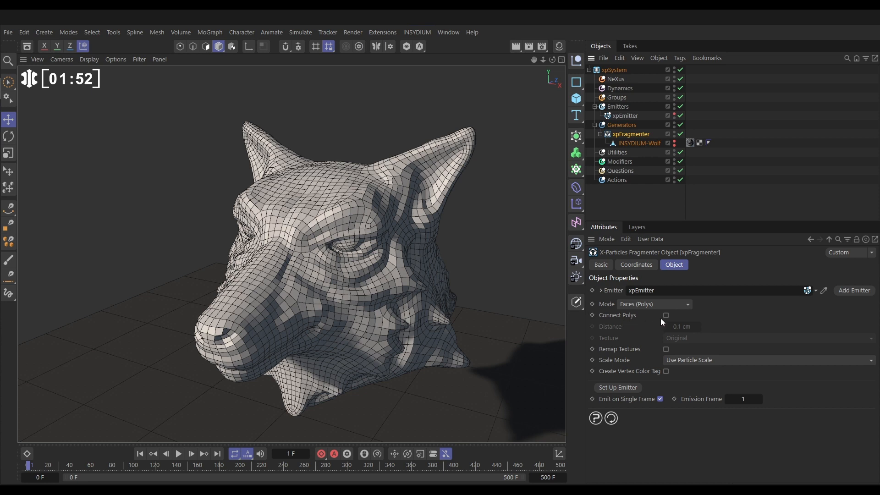
Enable Connect Polys on the fragmenter with 0.1 cm distance
left_click(667, 315)
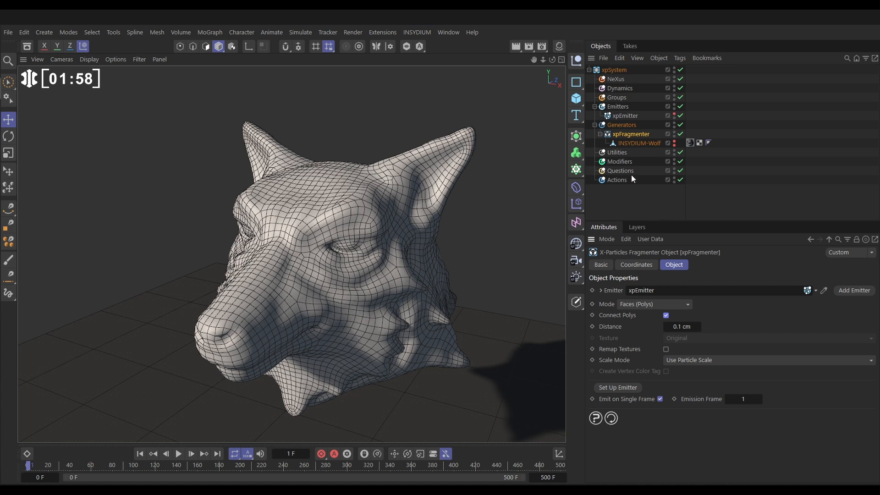
mouse_move(694, 152)
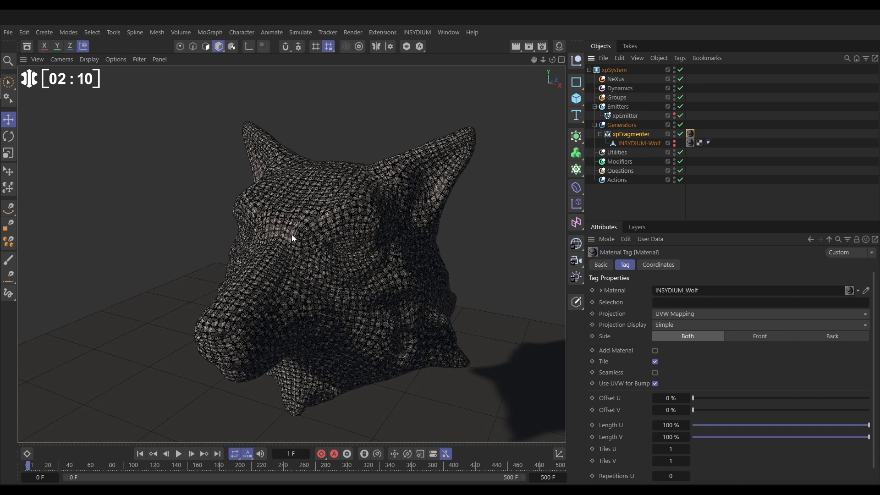
Enable Remap Textures on the xpFragmenter to restore the wolf's fur texture
left_click(631, 134)
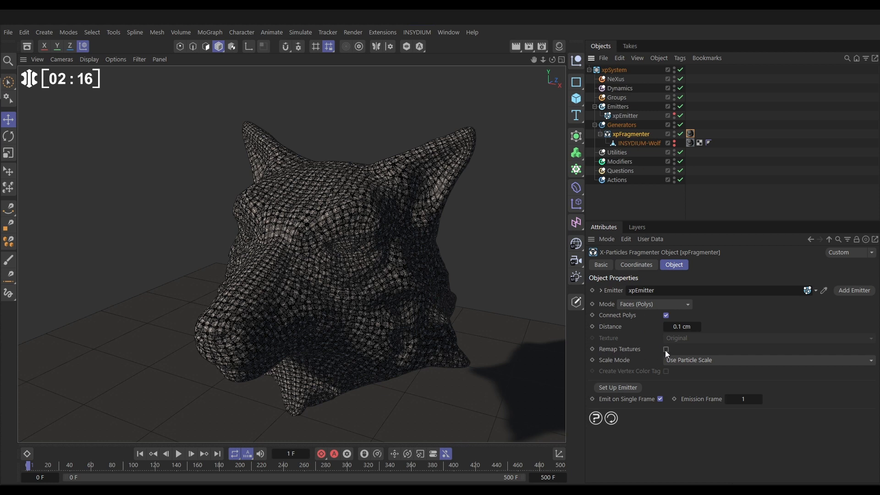
left_click(666, 348)
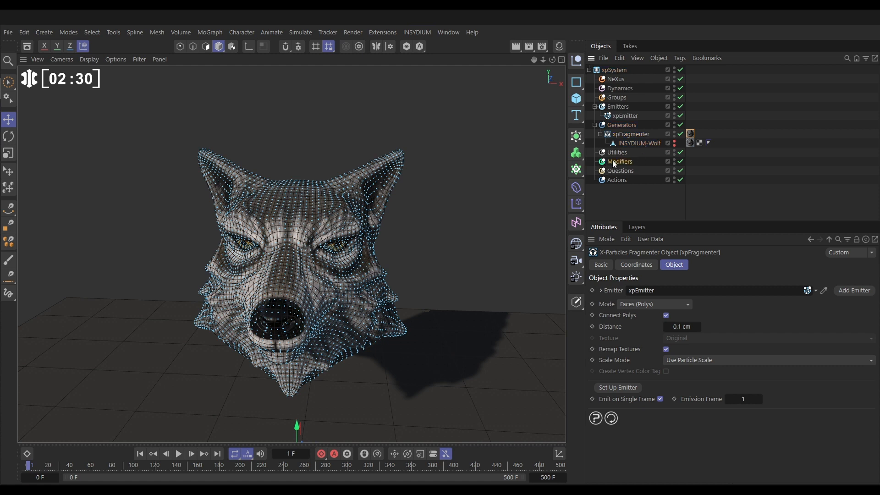
Rotate xpWind to face the wolf head and play the simulation so the fragments blow away
left_click(619, 162)
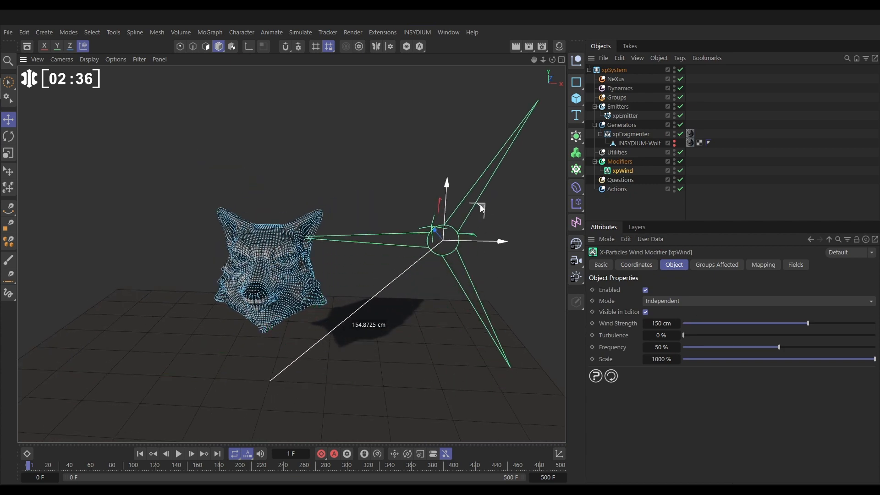
left_click(8, 136)
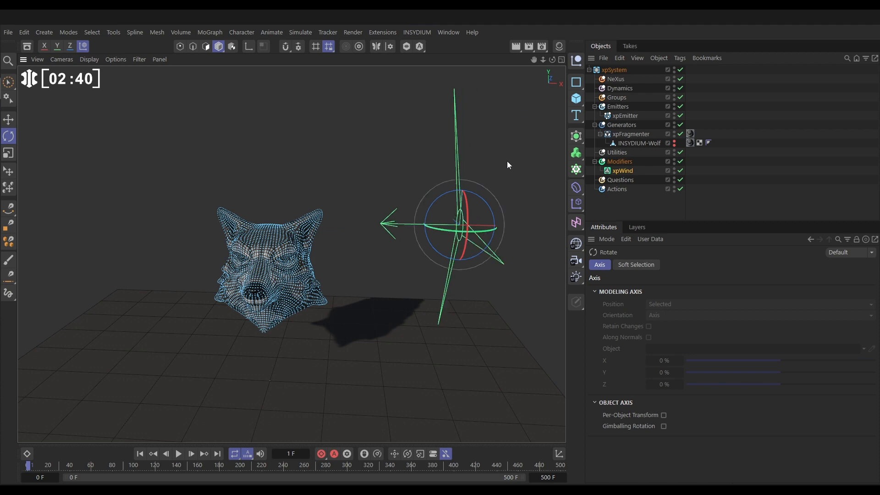
left_click(178, 453)
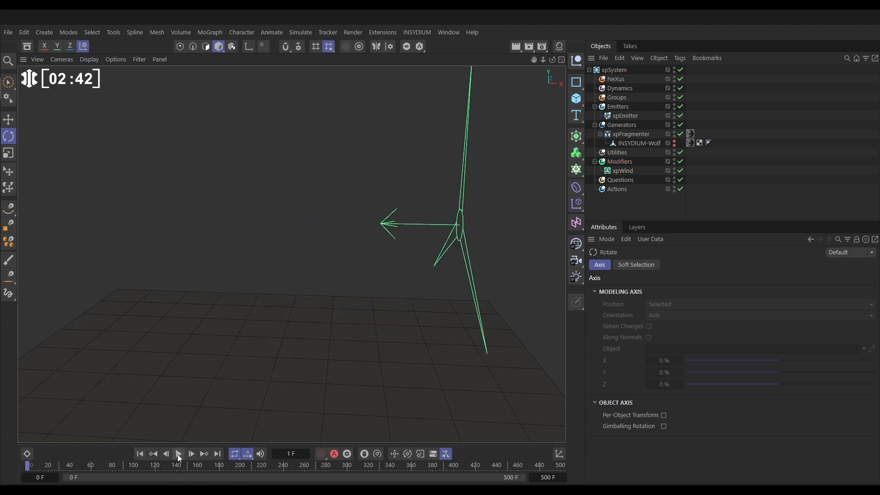
left_click(178, 453)
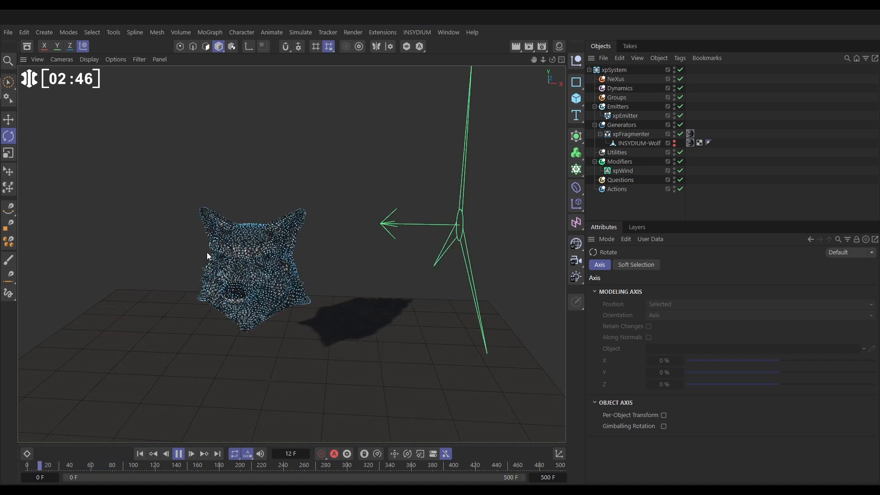
left_click(177, 453)
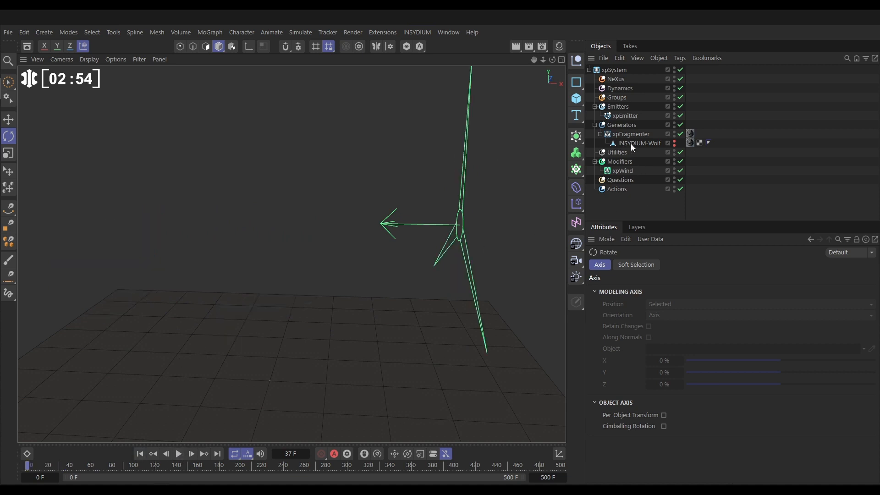
mouse_move(637, 143)
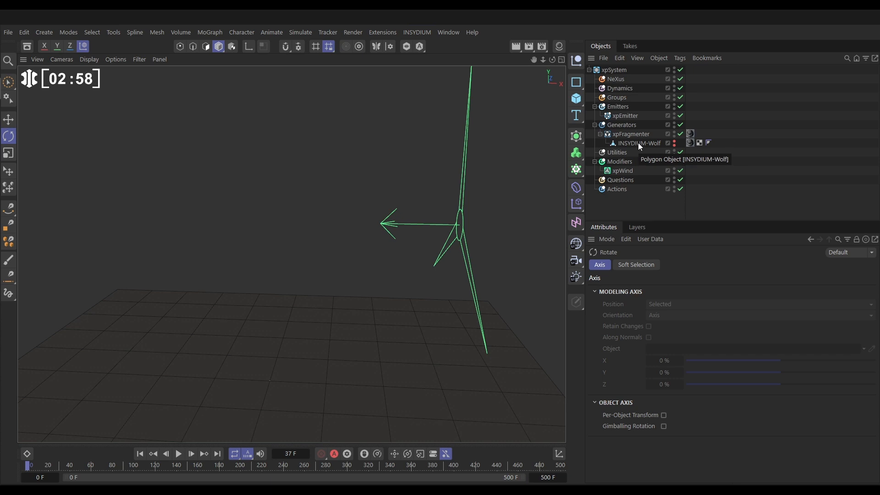
Add an xpCollider tag to INSYDIUM-Wolf with 7% bounce and 4% friction, then replay
left_click(639, 143)
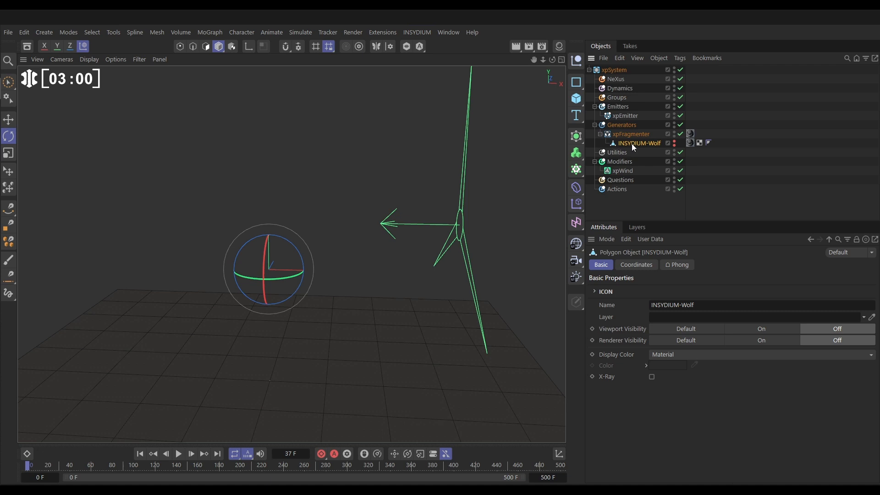
left_click(679, 58)
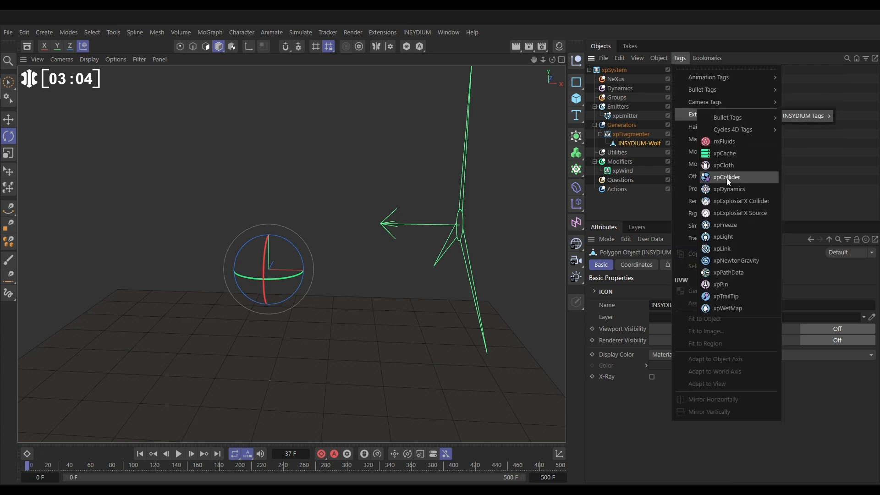
left_click(726, 177)
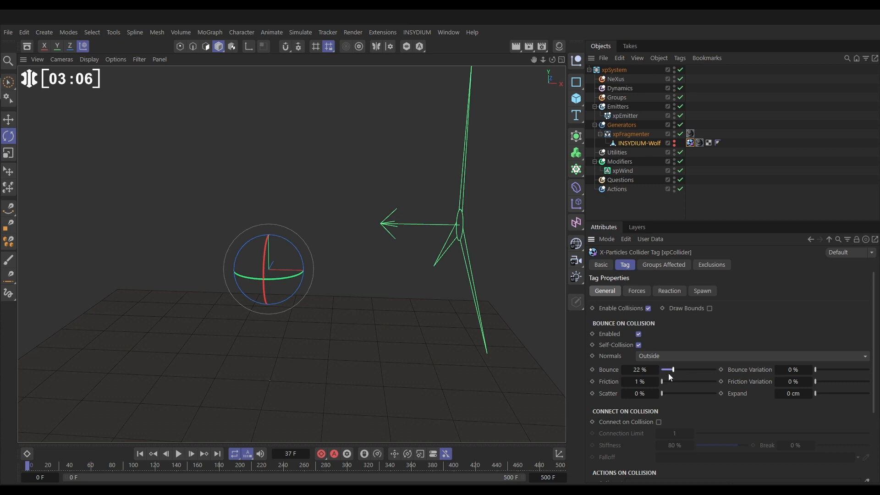
left_click_drag(671, 370, 664, 370)
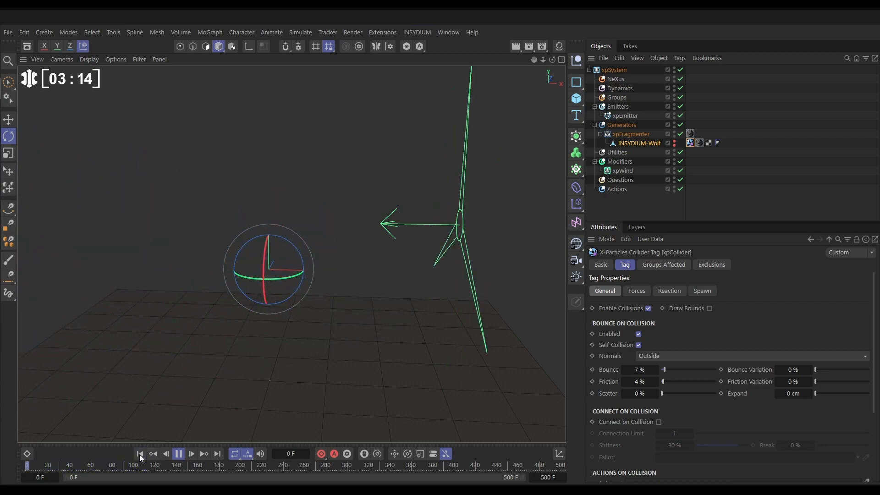
left_click(178, 454)
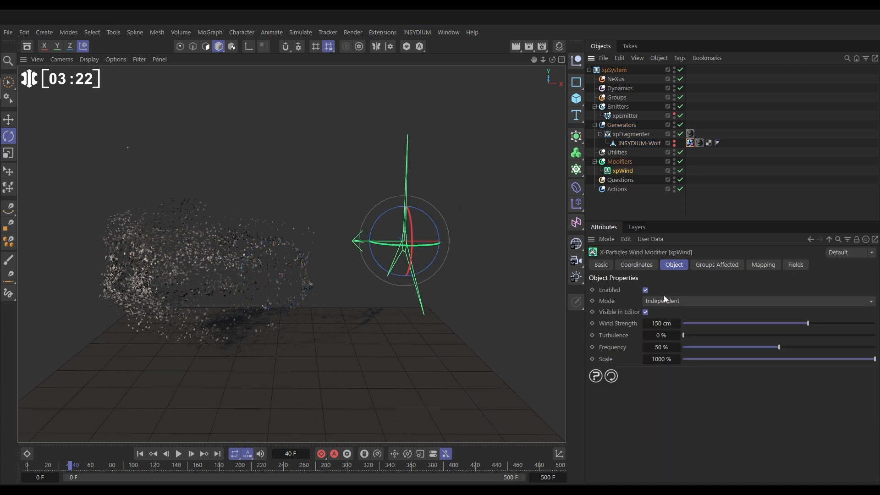
Lower xpWind strength to 85 cm and replay from the first frame
left_click(661, 323)
type("85")
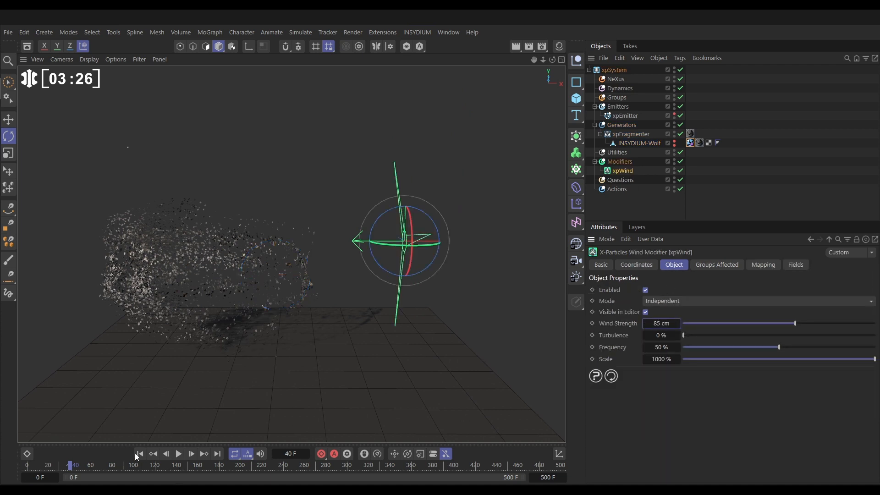
left_click(178, 453)
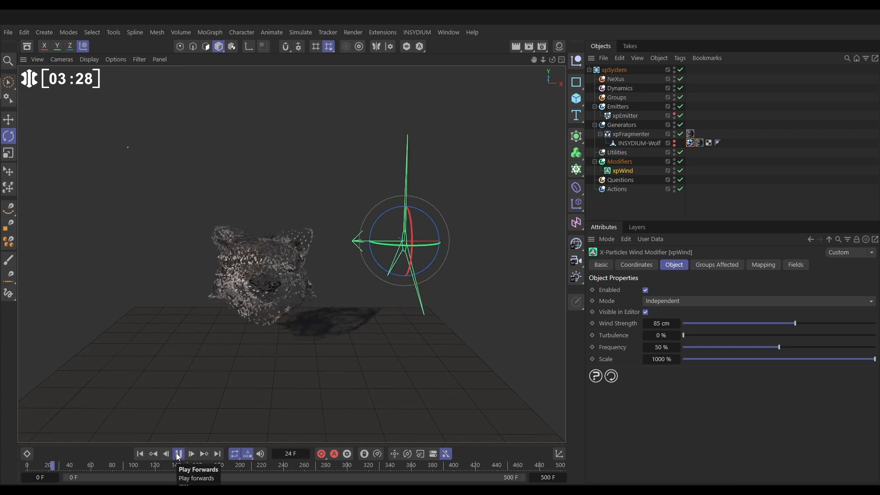
left_click(177, 454)
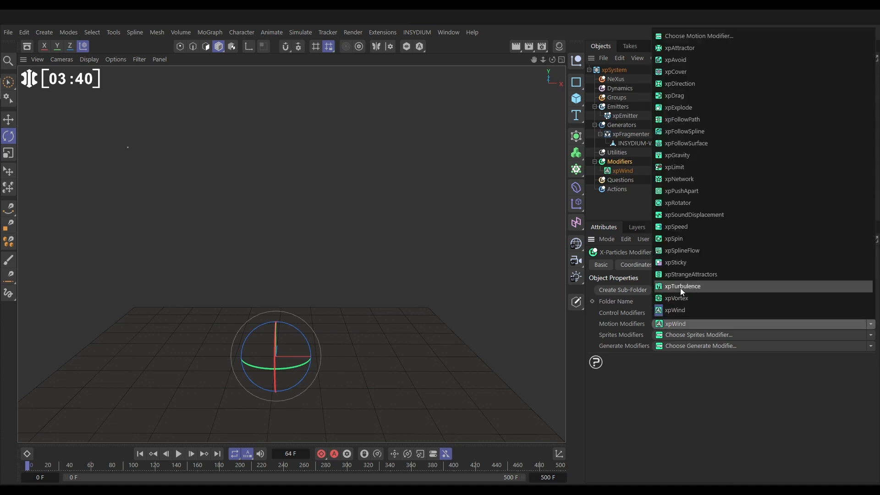
Add an xpTurbulence modifier, disable xpWind, and play the simulation with turbulence alone
left_click(683, 286)
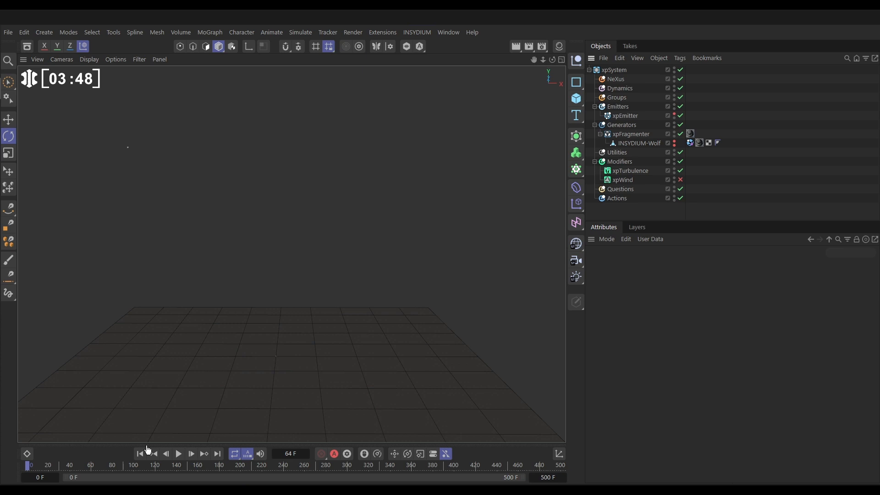
left_click(179, 453)
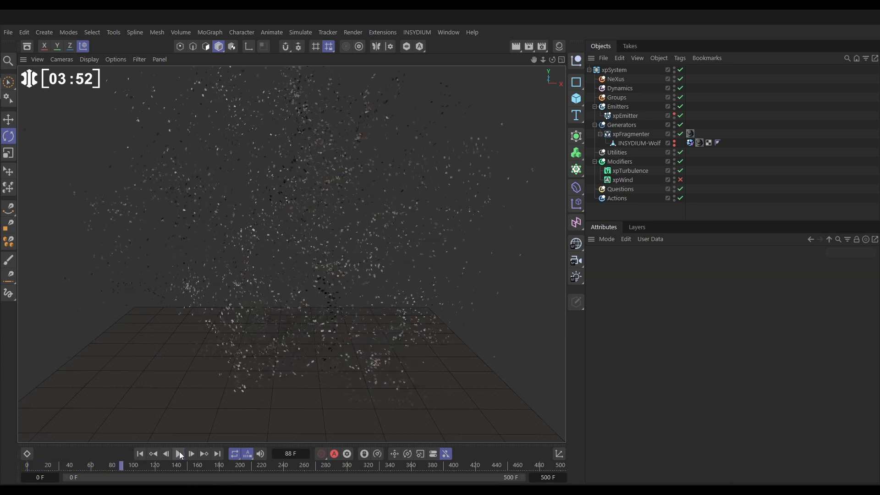
left_click(178, 453)
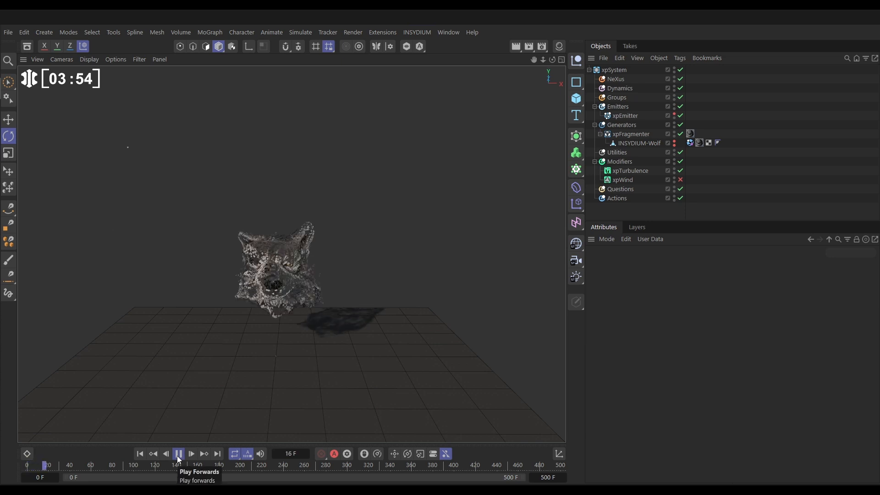
left_click(178, 454)
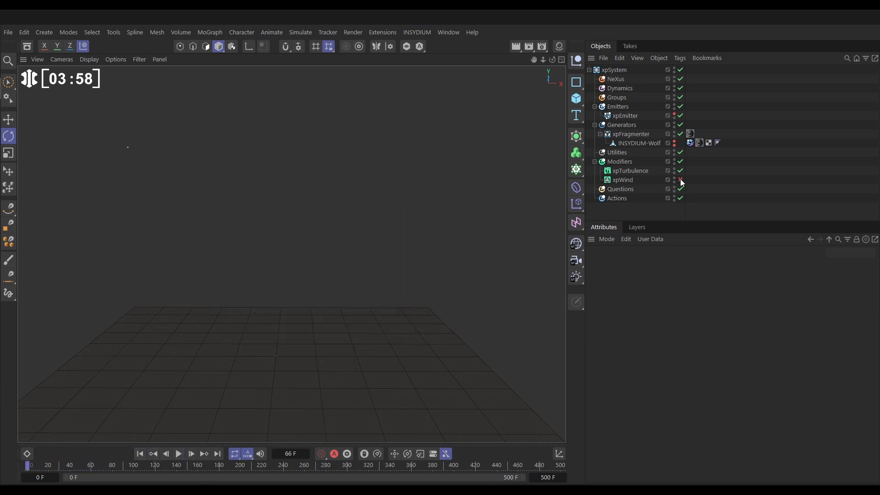
Re-enable xpWind and replay so wind and turbulence sweep the fragments sideways
left_click(178, 454)
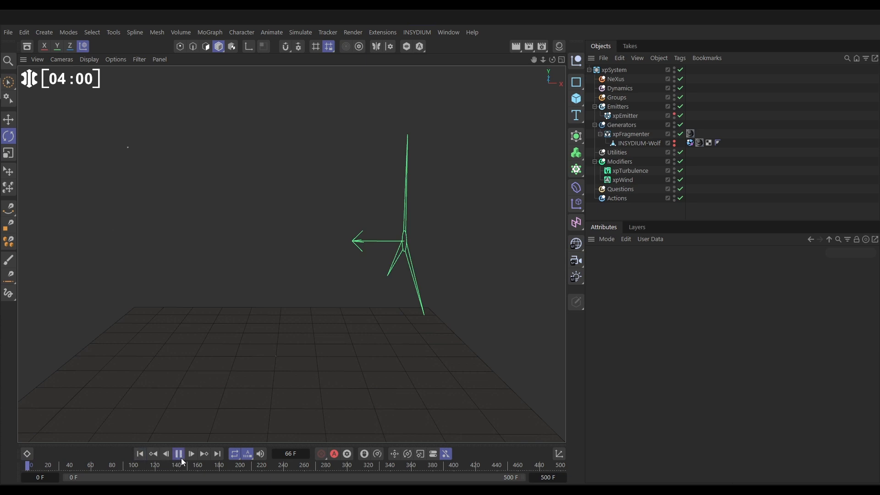
left_click(179, 453)
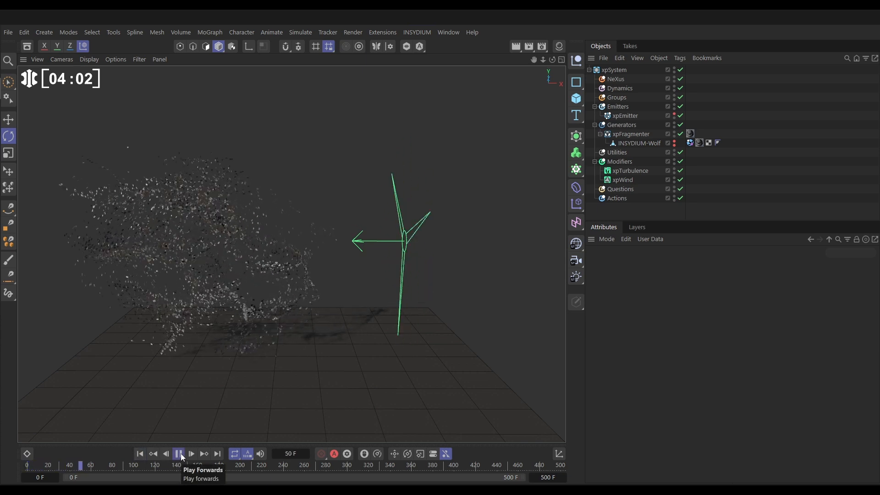
left_click(180, 453)
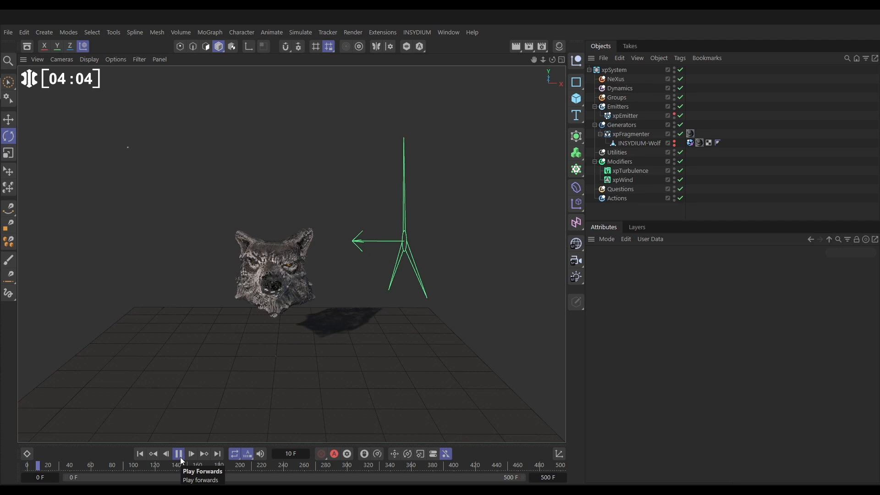
left_click(178, 454)
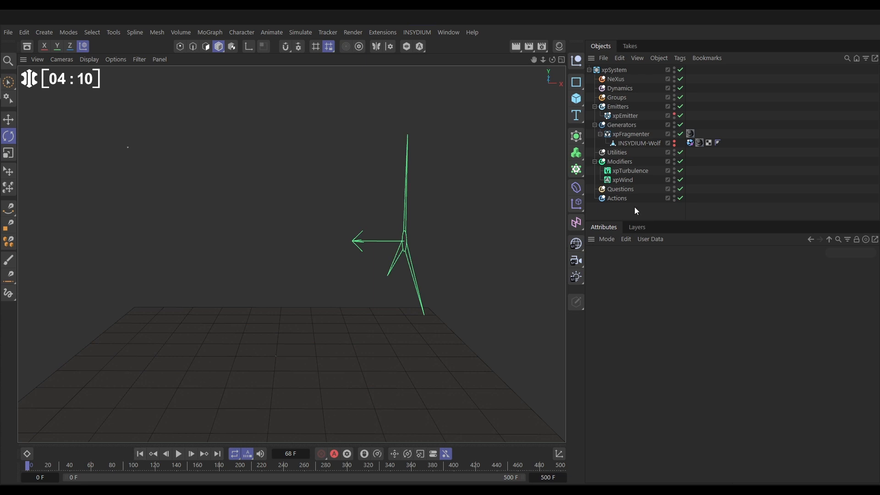
Add a mapping on xpTurbulence with the mapped Parameter set to Strength
left_click(628, 170)
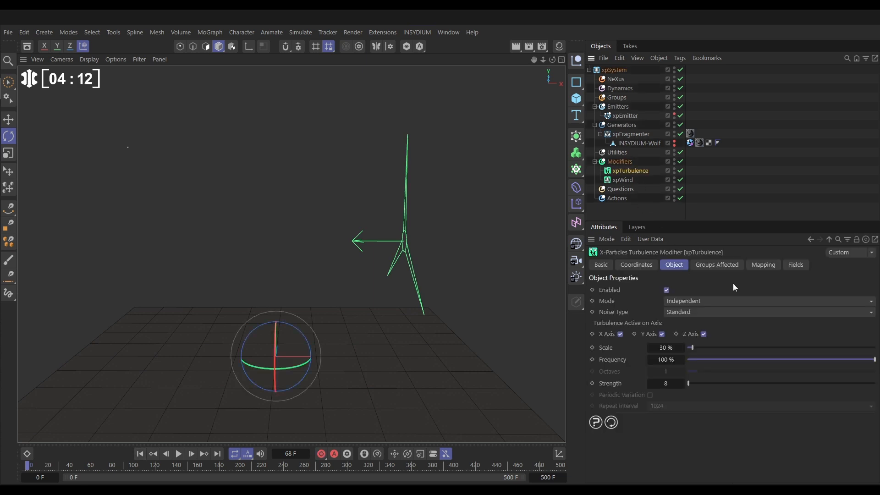
left_click(763, 264)
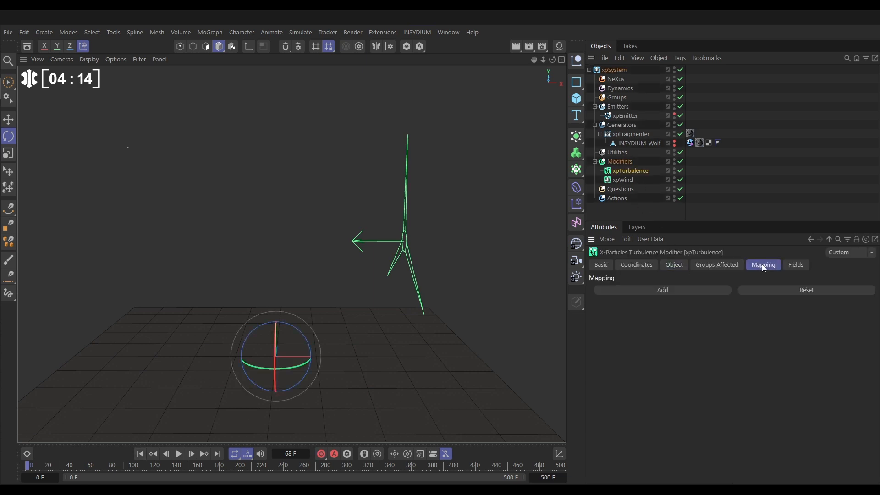
left_click(661, 289)
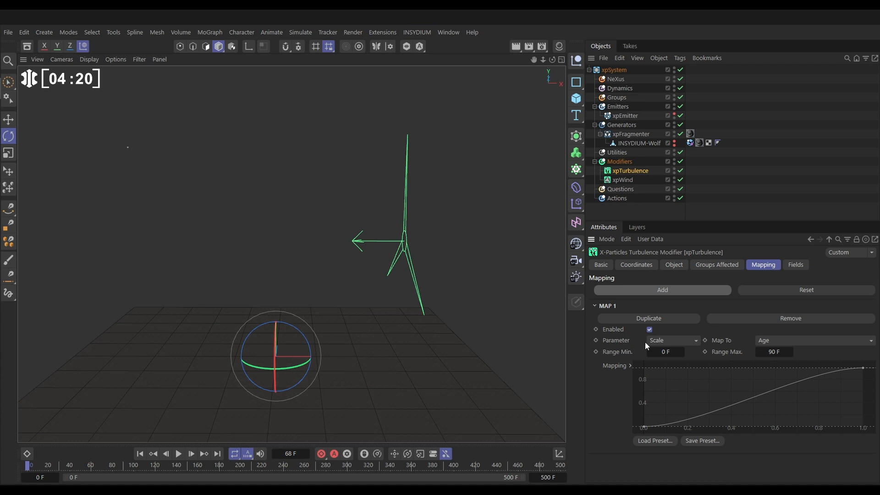
left_click(672, 340)
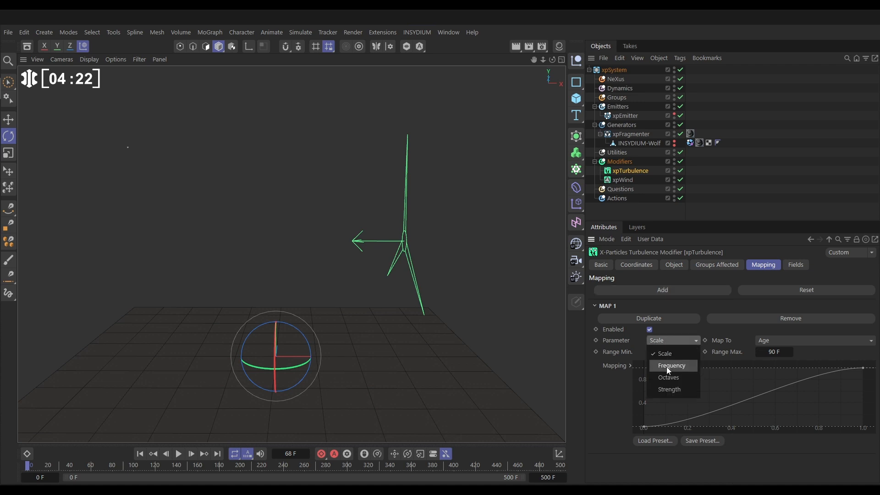
mouse_move(669, 390)
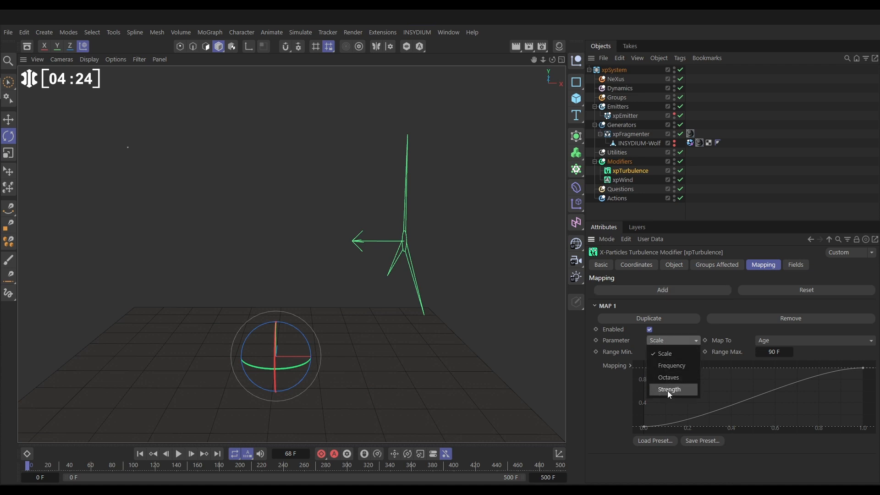
left_click(669, 389)
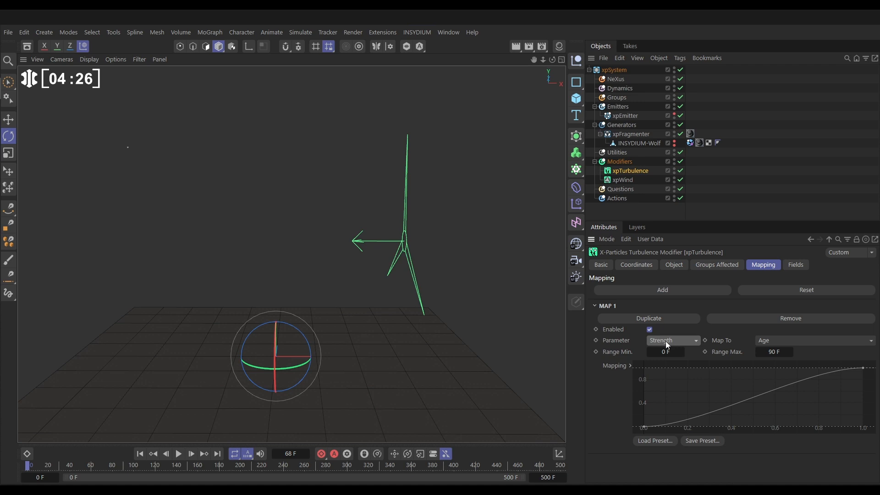
Drive the mapping by Distance Traveled with a 0 to 30 cm range, then preview playback
left_click(813, 340)
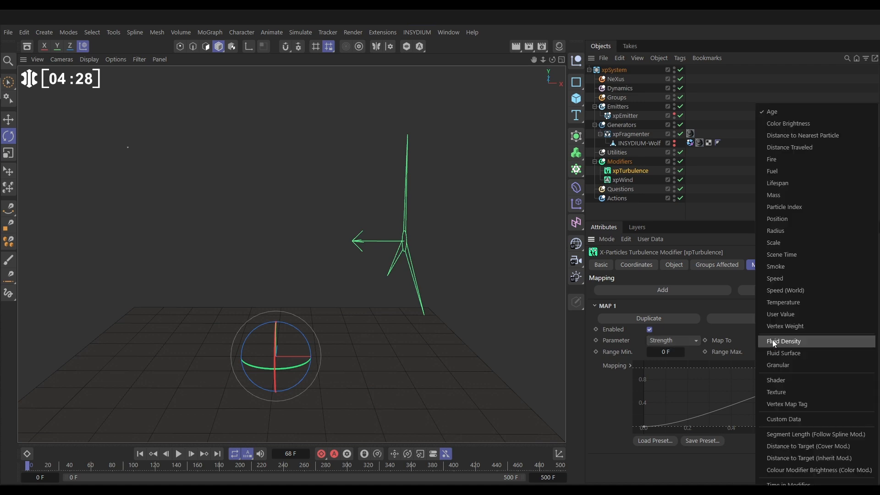
mouse_move(796, 146)
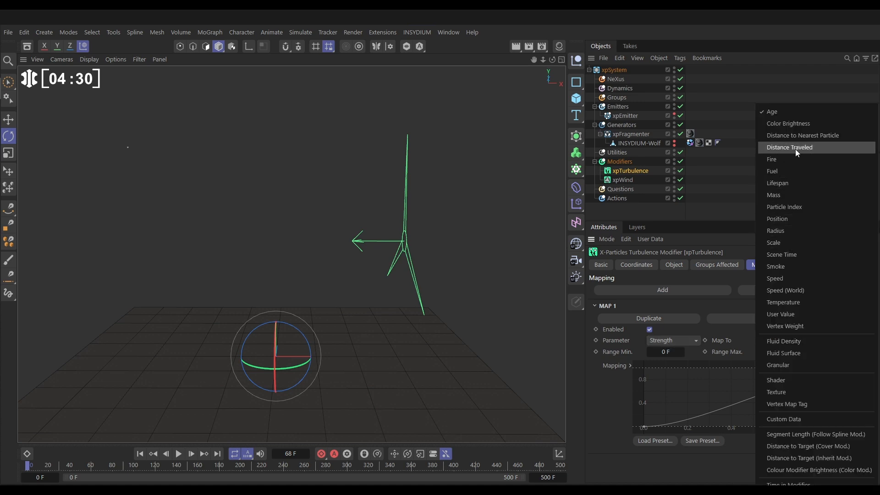
left_click(789, 147)
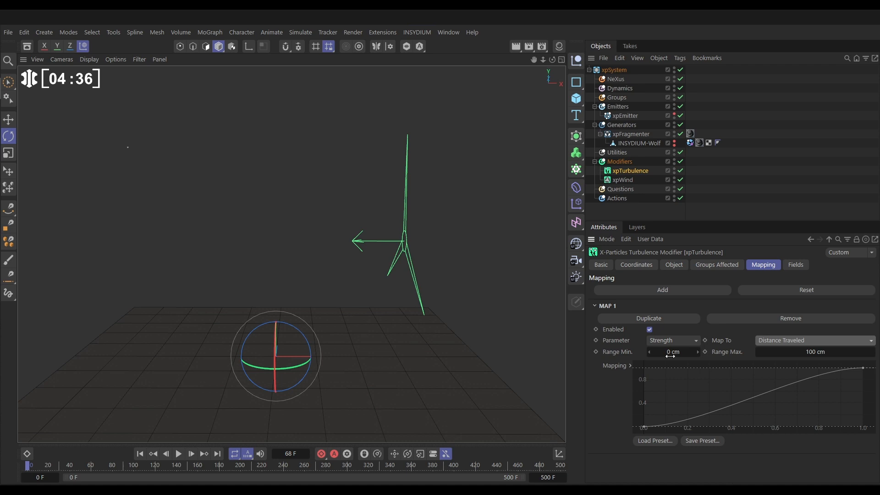
left_click(814, 352)
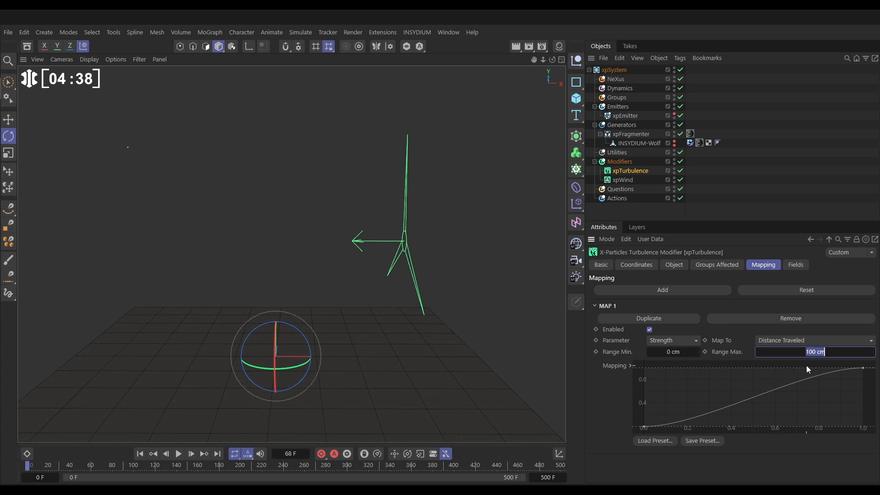
type("30 cm")
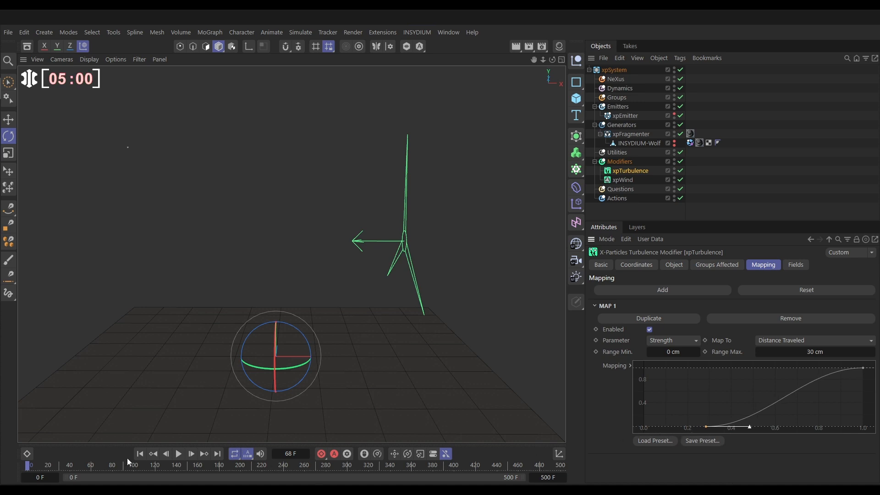
mouse_move(179, 454)
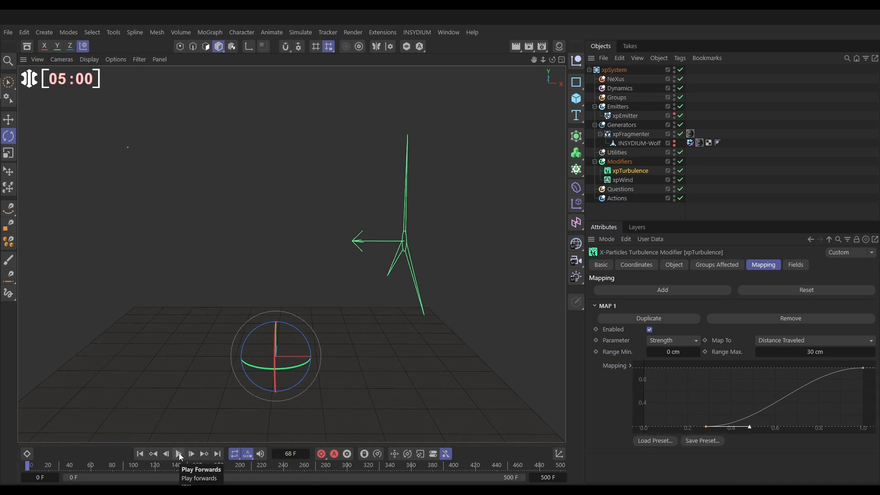
left_click(179, 453)
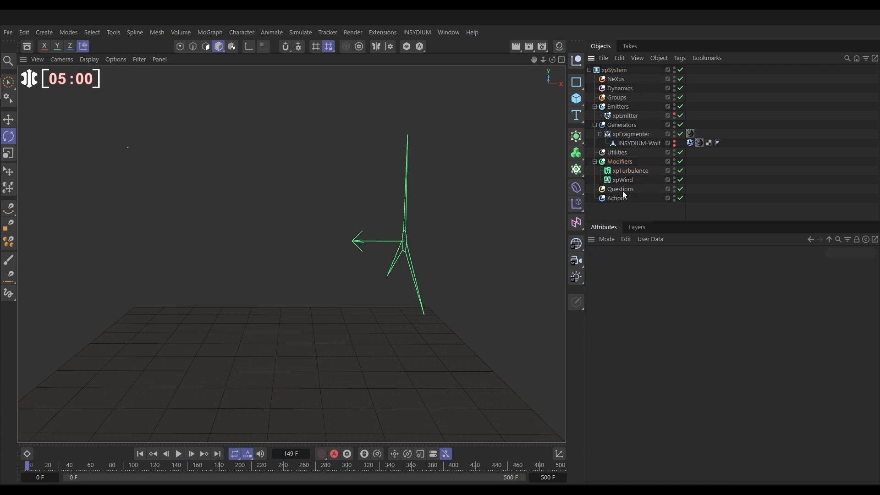
Aim xpWind's Linear Field along -Z and keyframe the field's Z position at frame 0
left_click(622, 180)
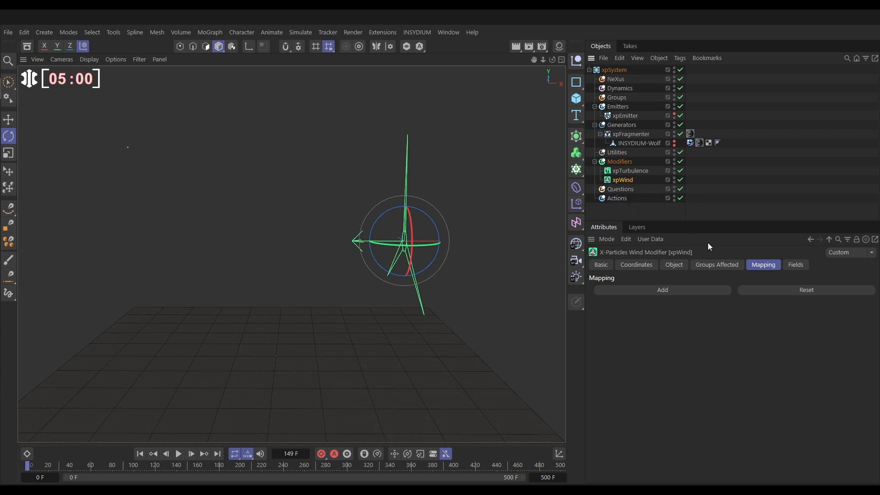
left_click(794, 264)
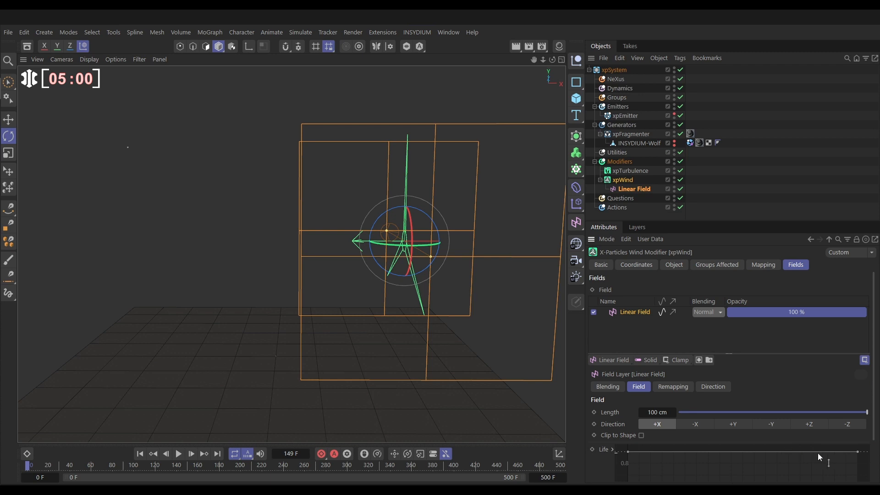
left_click(846, 424)
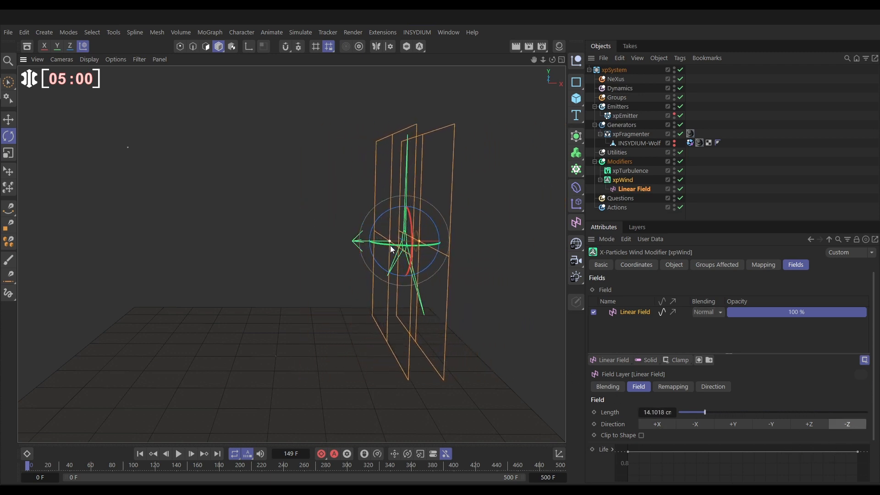
left_click(634, 188)
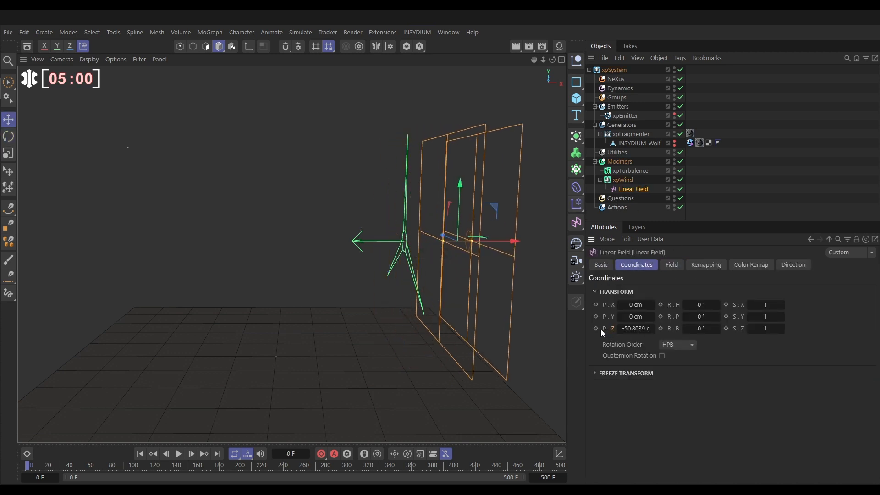
left_click(90, 465)
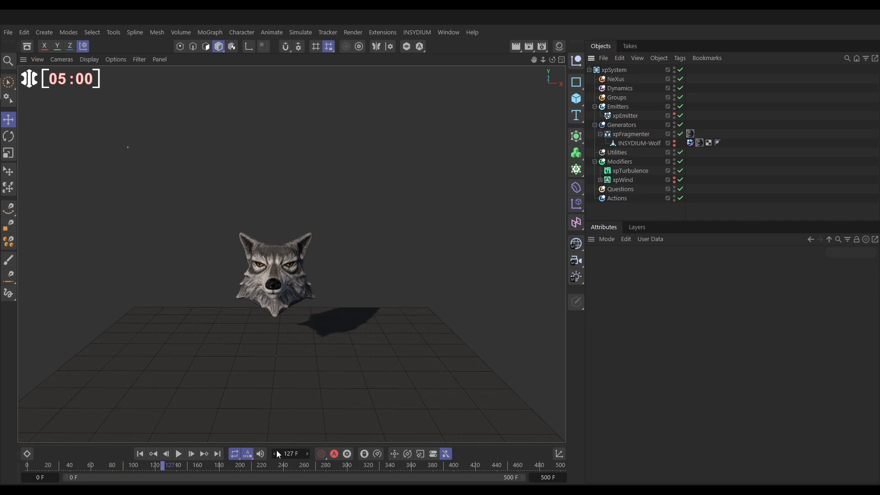
Replay from the start so the wolf head dissolves into drifting fragments around frame 103
left_click(178, 454)
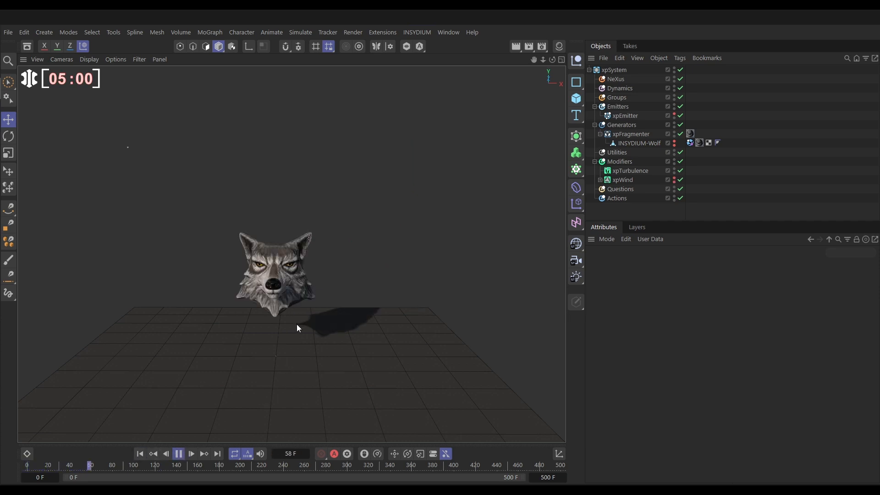
left_click(178, 454)
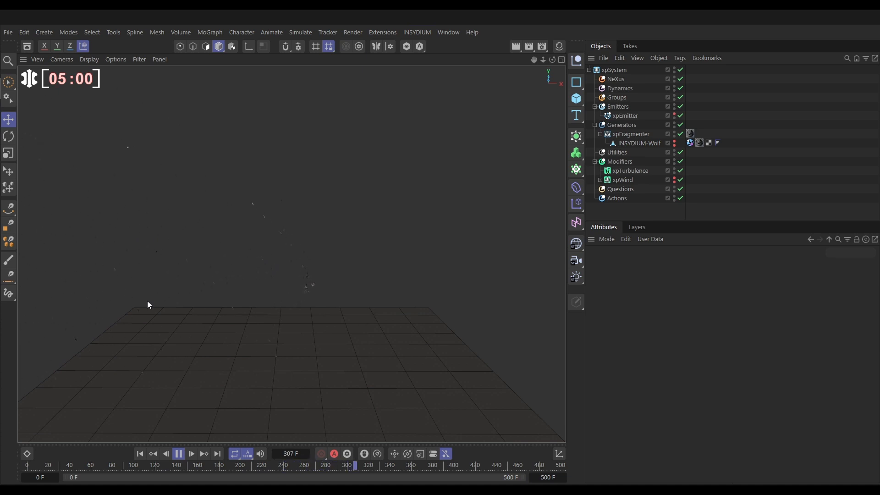
left_click(140, 454)
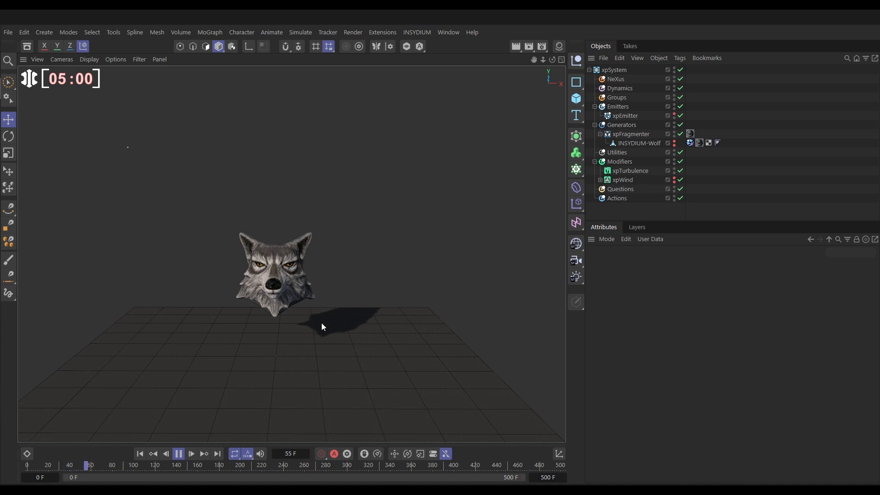
left_click(177, 453)
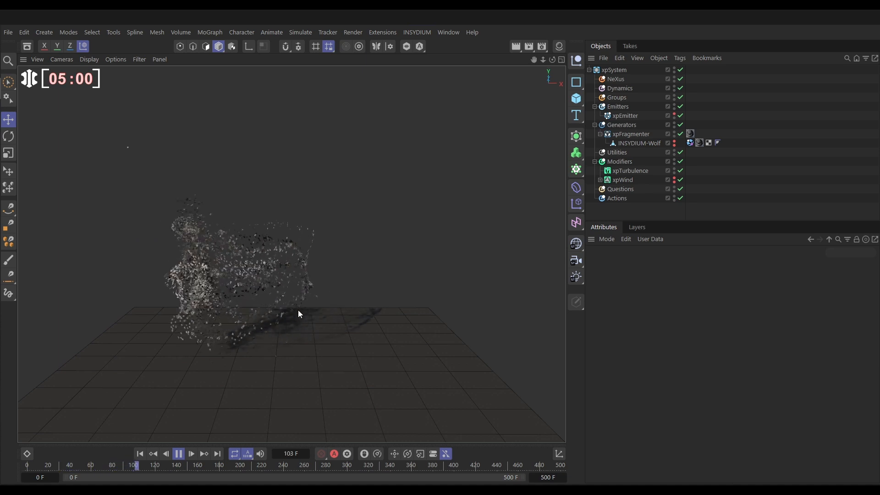